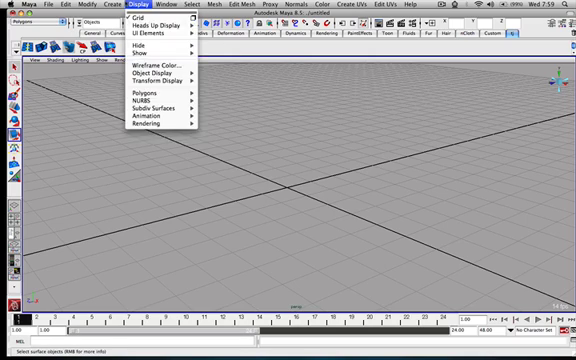
# Step: Add a default polygon cube at the grid origin from Create > Polygon Primitives
pyautogui.click(82, 6)
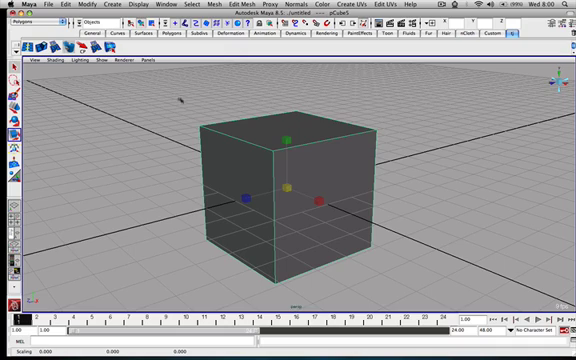
pyautogui.moveTo(350, 204)
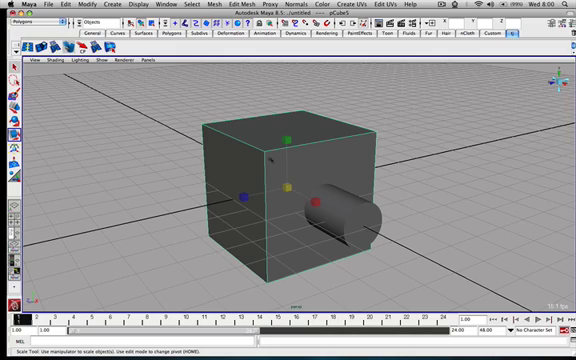
pyautogui.moveTo(322, 178)
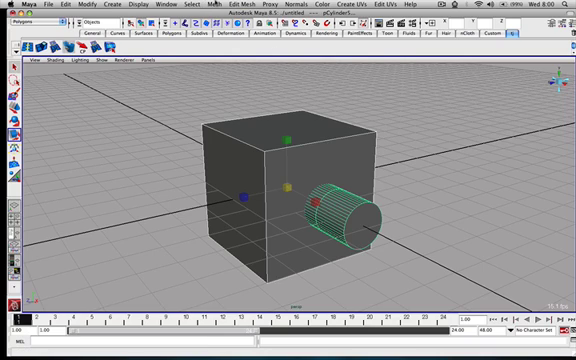
pyautogui.click(208, 6)
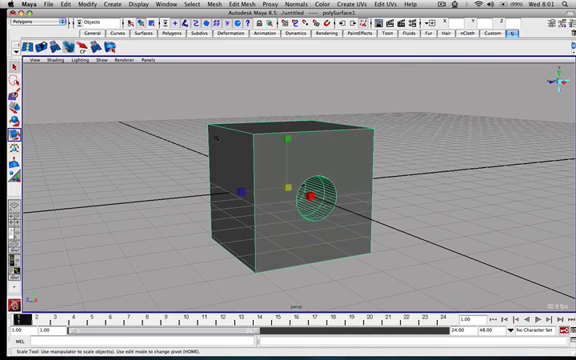
pyautogui.moveTo(150, 120)
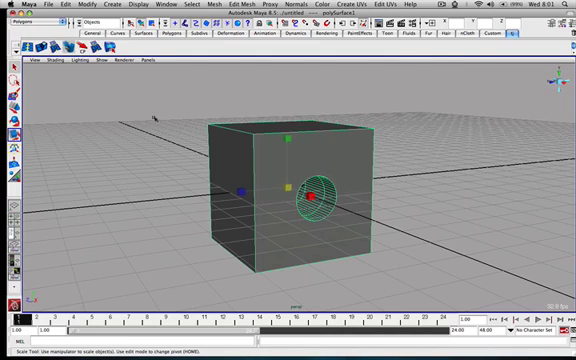